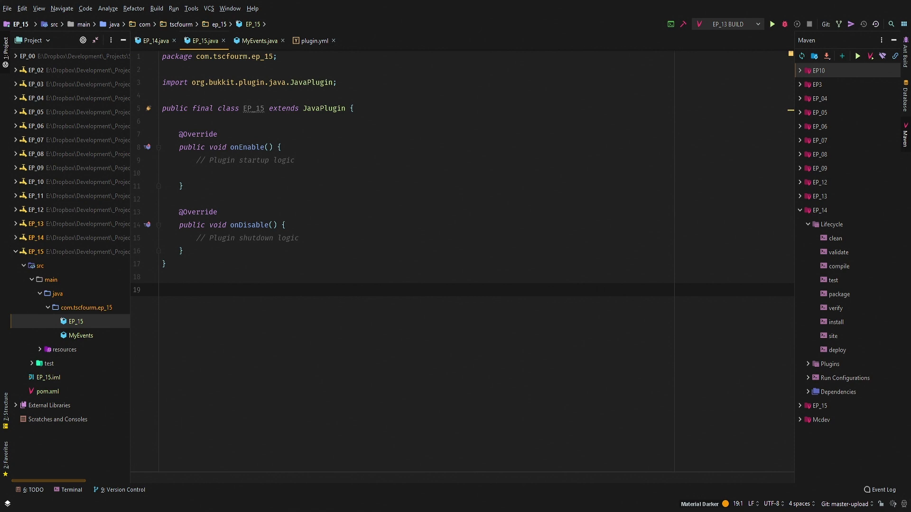
Bring MyEvents.java, the empty Listener implementation, into the editor.
left_click(81, 335)
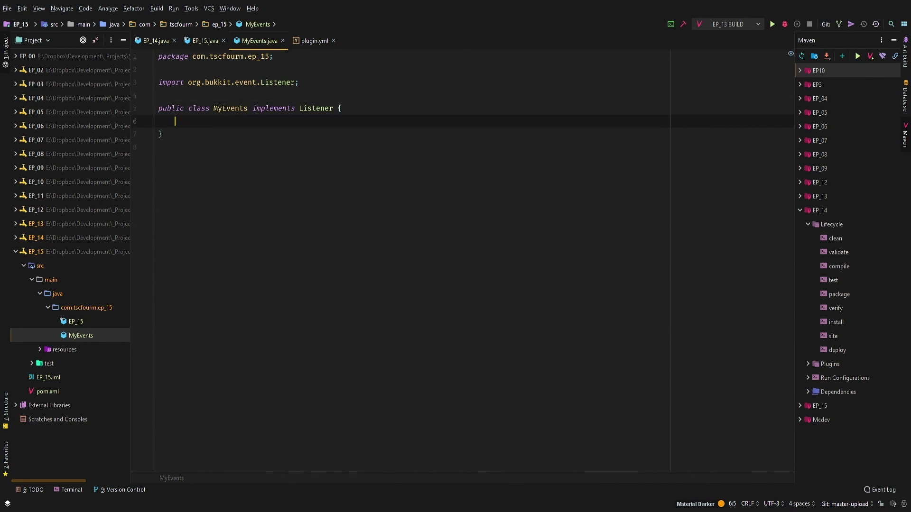
Insert a blank line inside the MyEvents class braces for the new method.
key("enter")
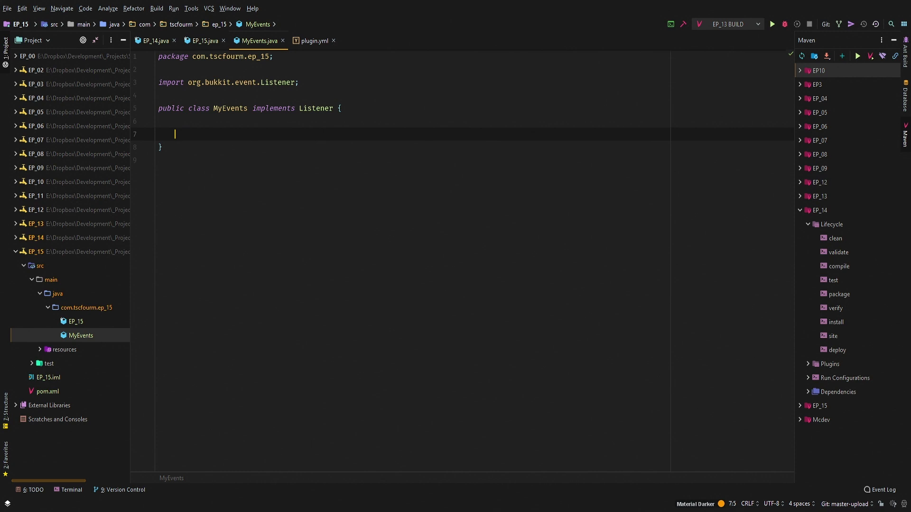
type("@Eve")
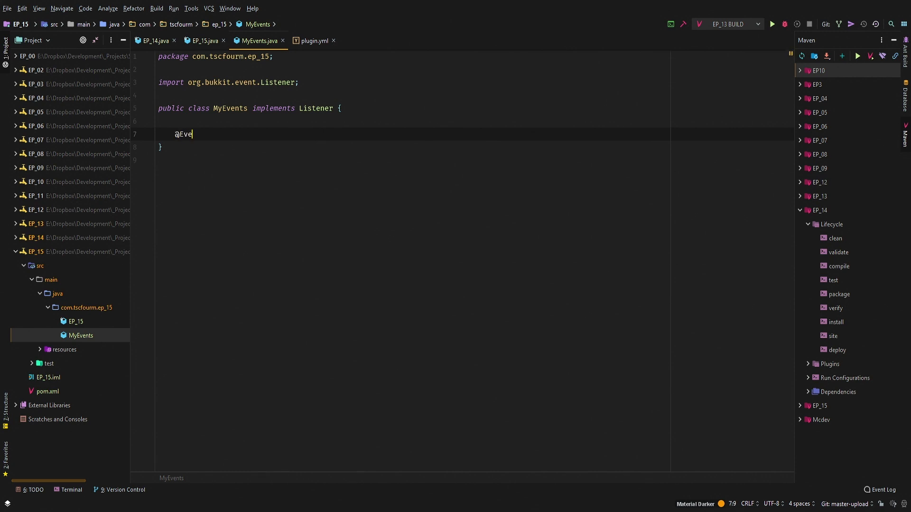
type("EventHandler")
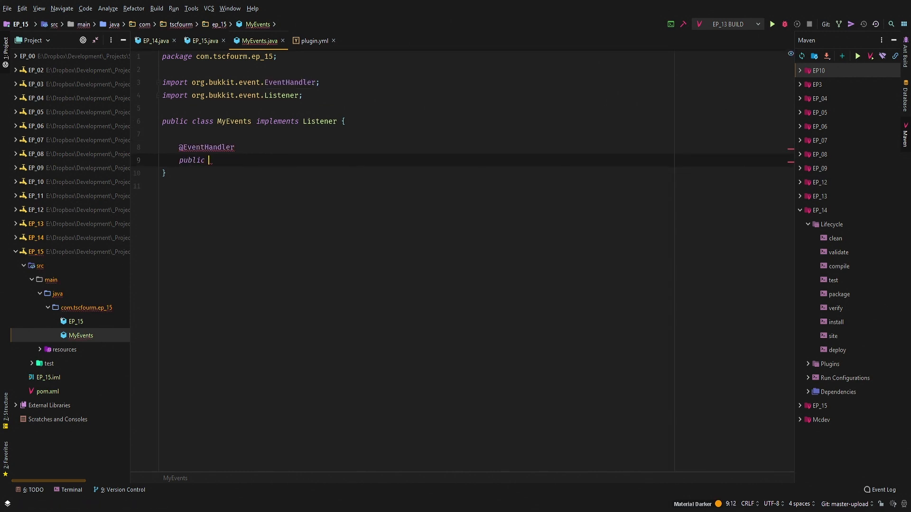
type("void mobDer")
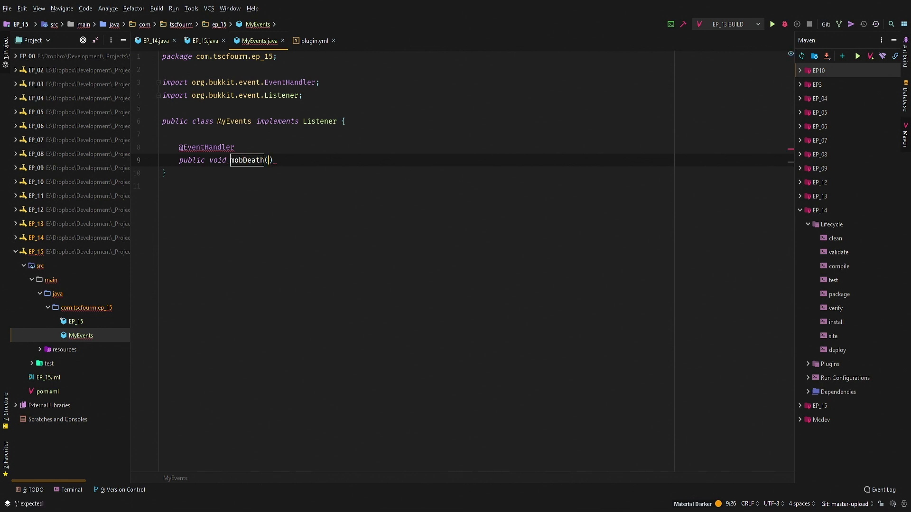
type("EntityDeathEvent e")
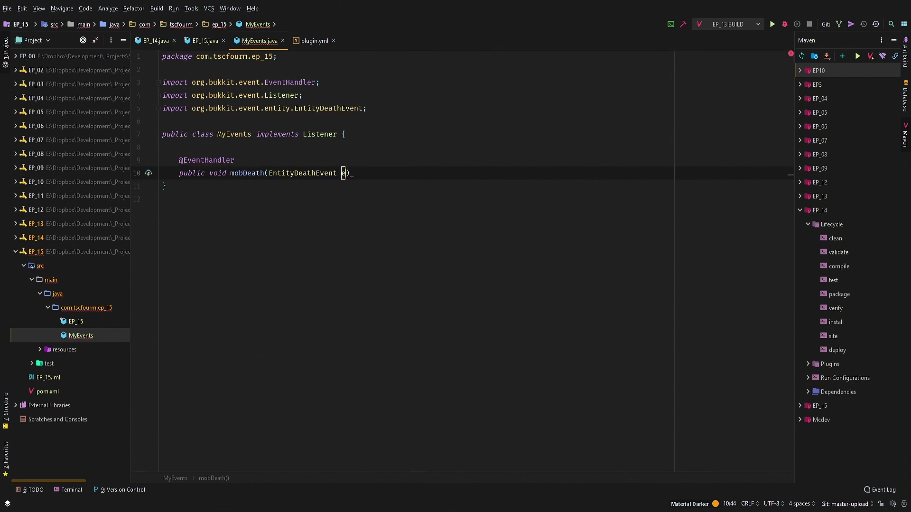
type("vent){")
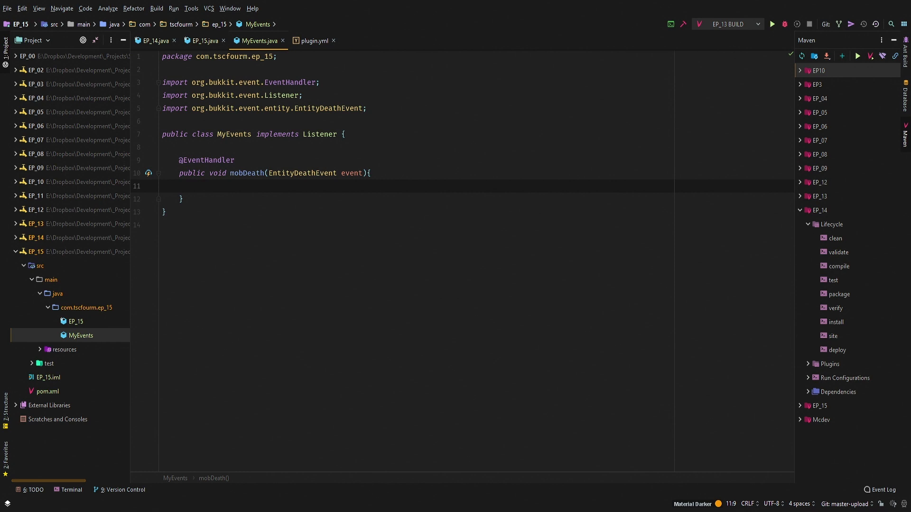
type("evebn")
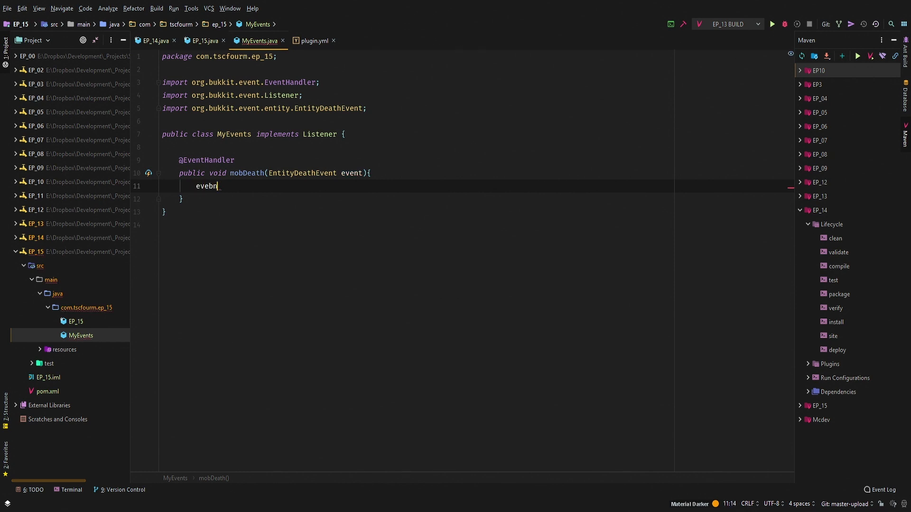
type("event.")
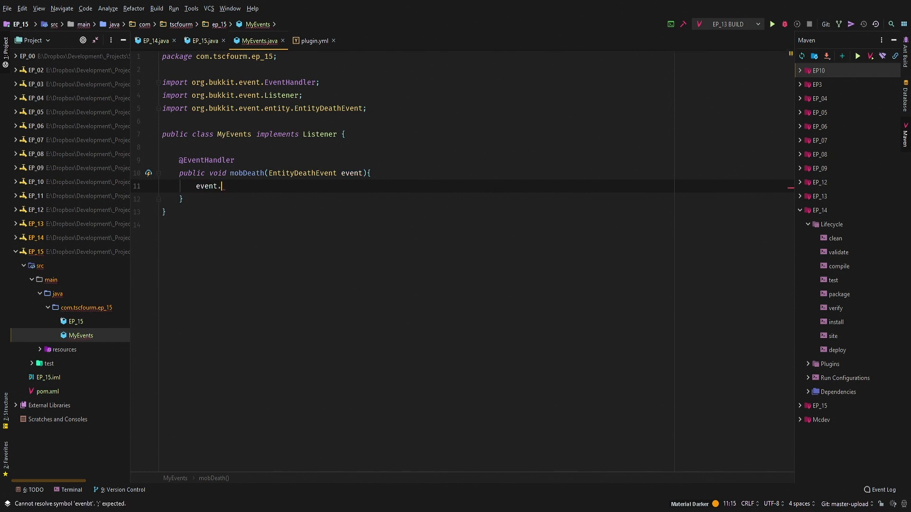
type("getdr")
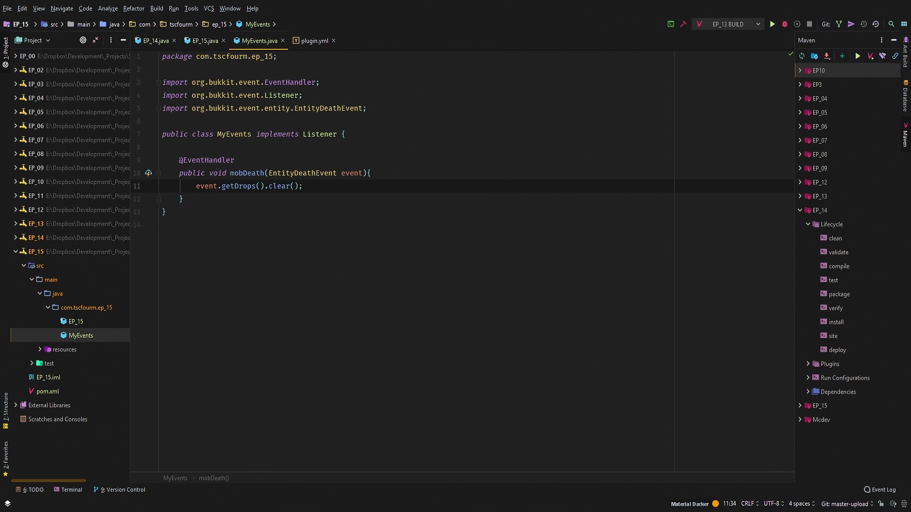
Add event.setDroppedExp(0) so the dead mob drops no experience.
type("ve")
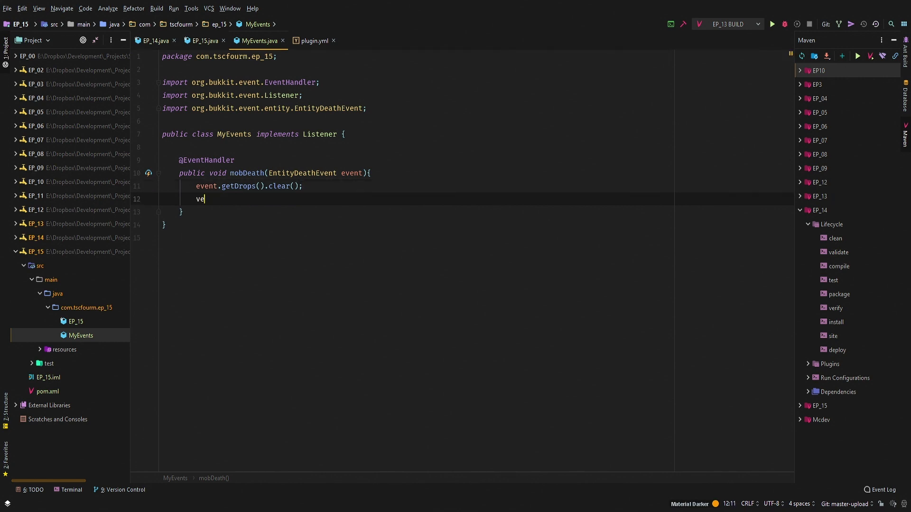
type("event.")
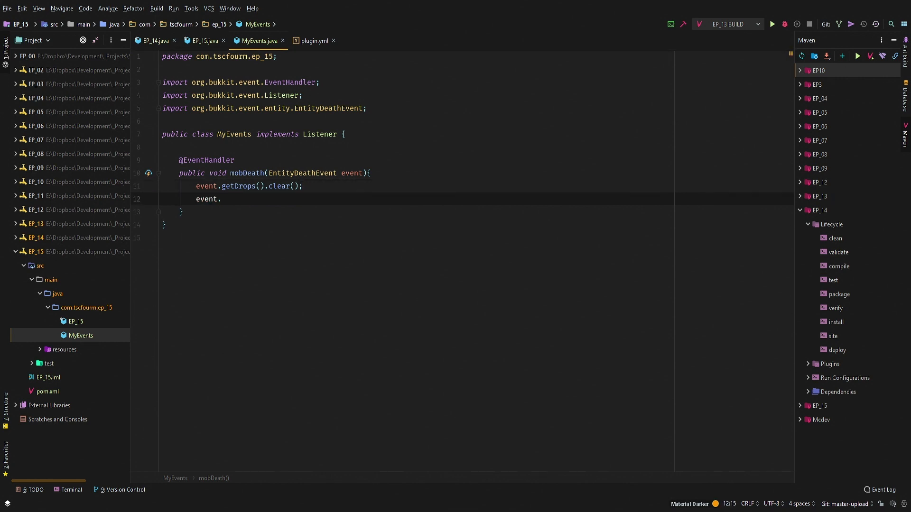
key("Backspace")
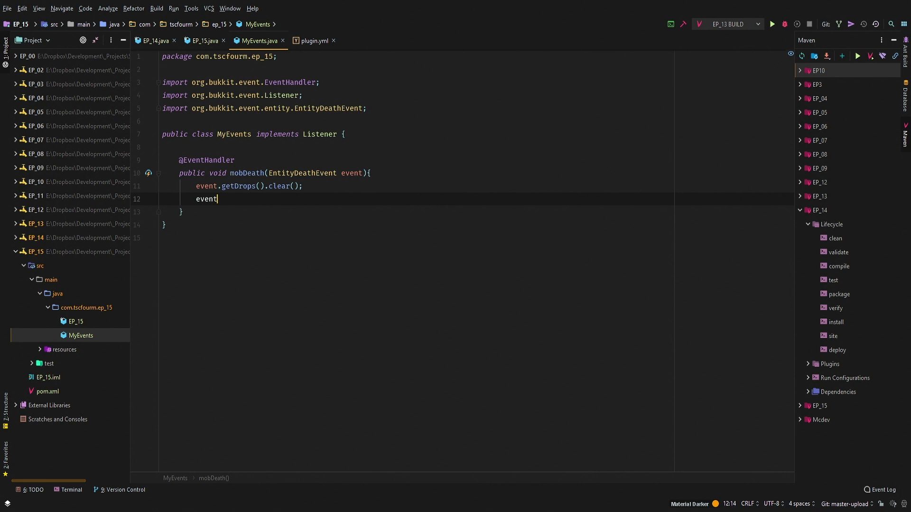
type(".setDroppedExp();")
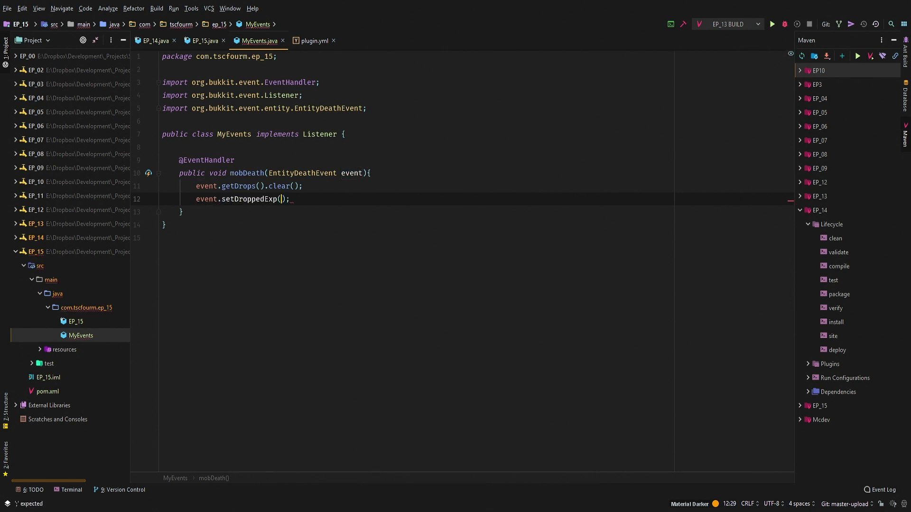
type("0")
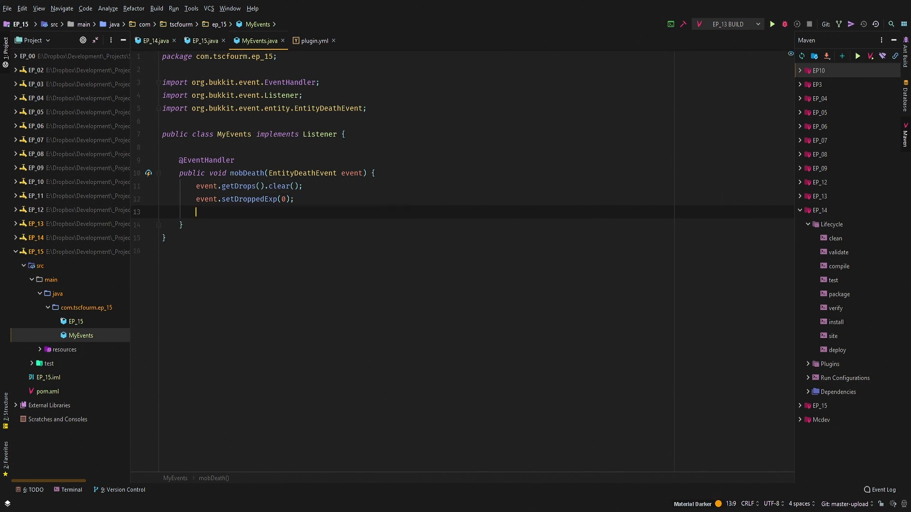
Store event.getEntity() in a LivingEntity variable named entity, importing LivingEntity.
type("LivingEntity e = event.")
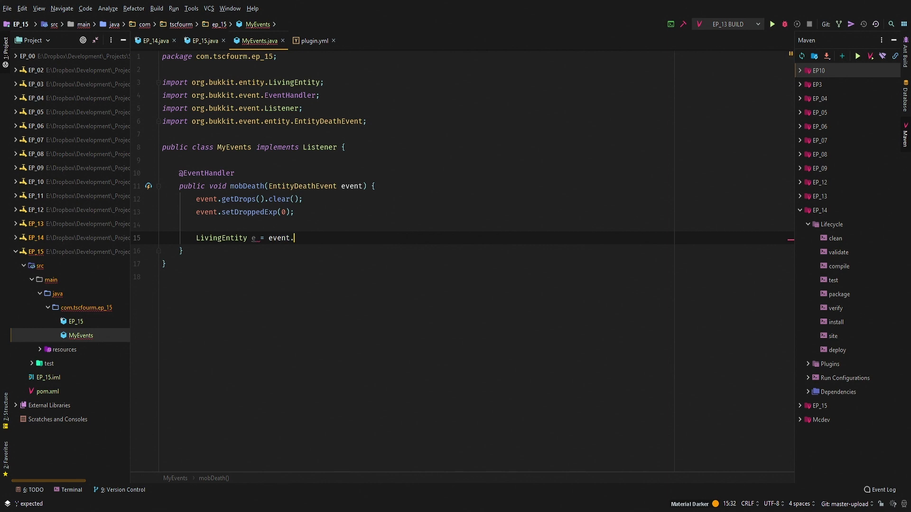
type("getEntity()")
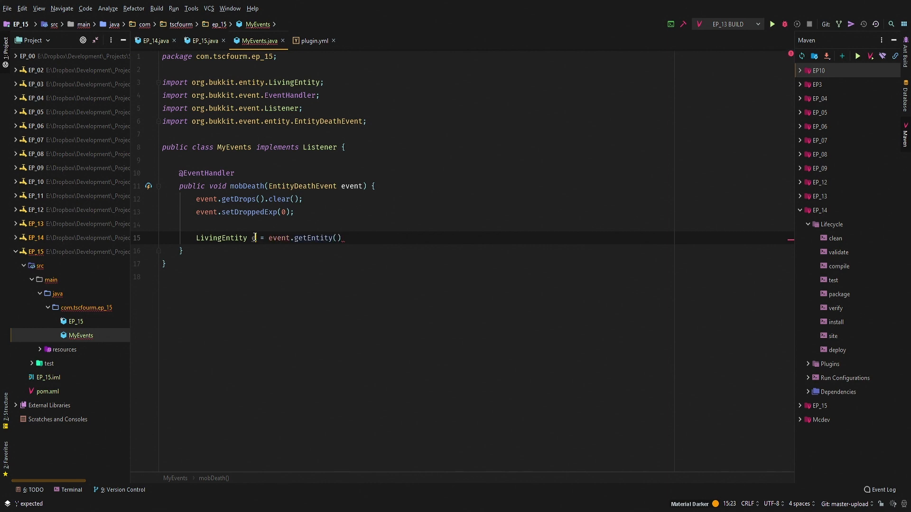
type("ntity")
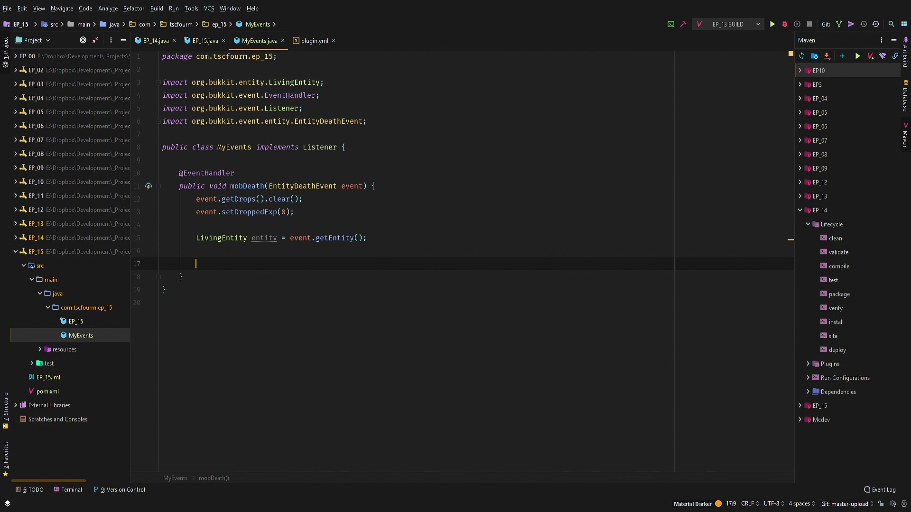
Write an empty if(entity instanceof Zombie){ } block with the Zombie import.
type("if(")
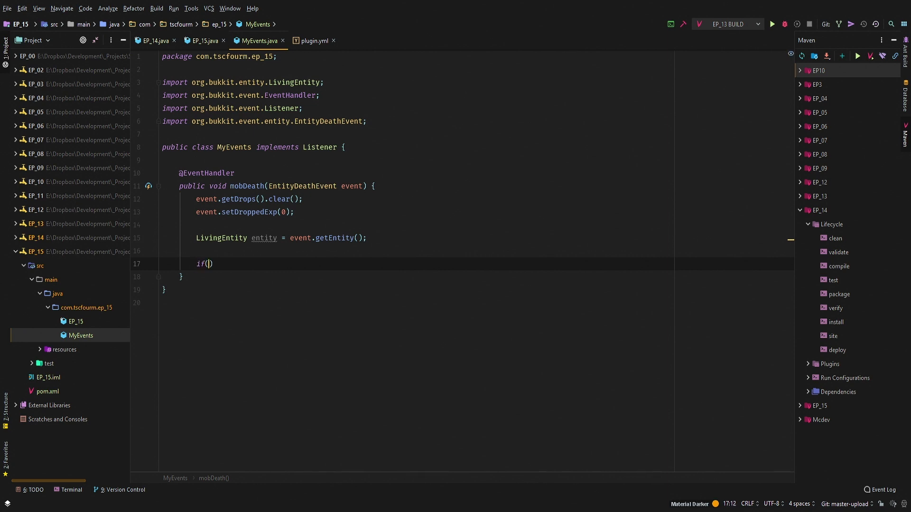
type("entity")
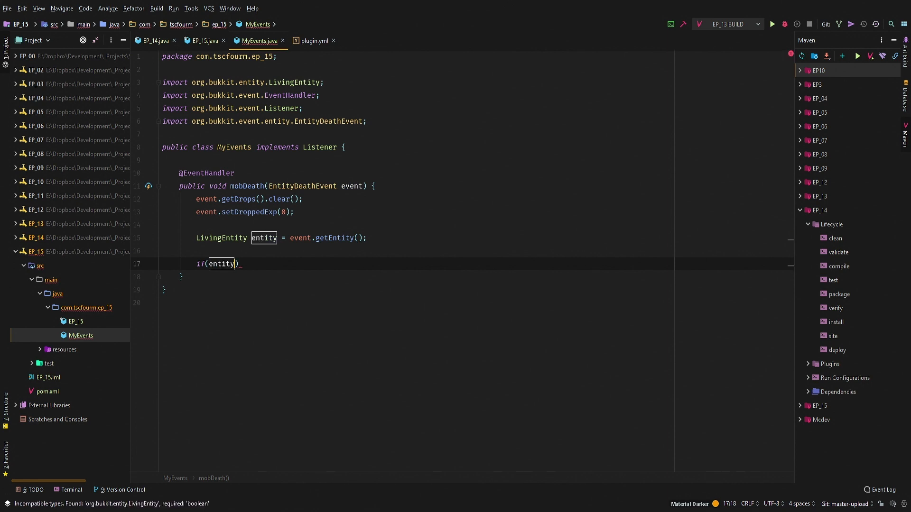
type("instanceof")
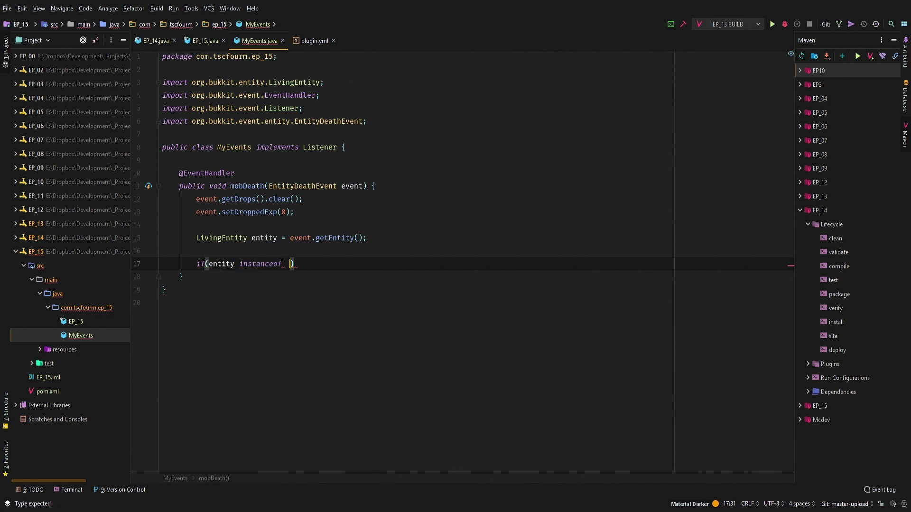
type("Zomb")
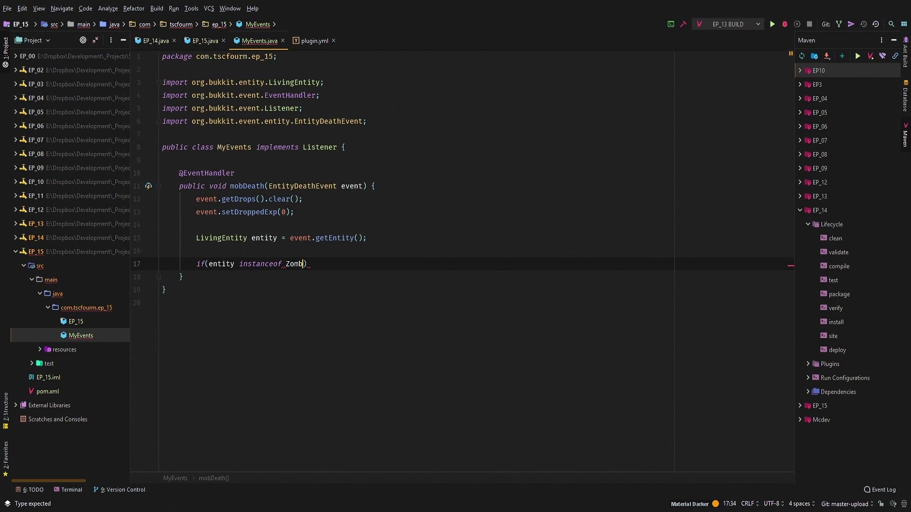
type("ie){")
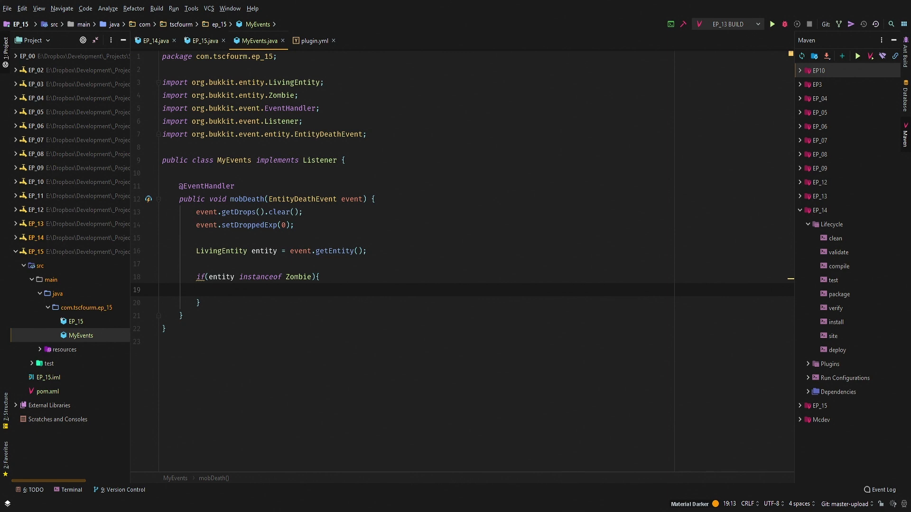
Inside the Zombie check, dropItem at entity.getLocation() with new ItemStack(Material.DIAMOND).
type("entity")
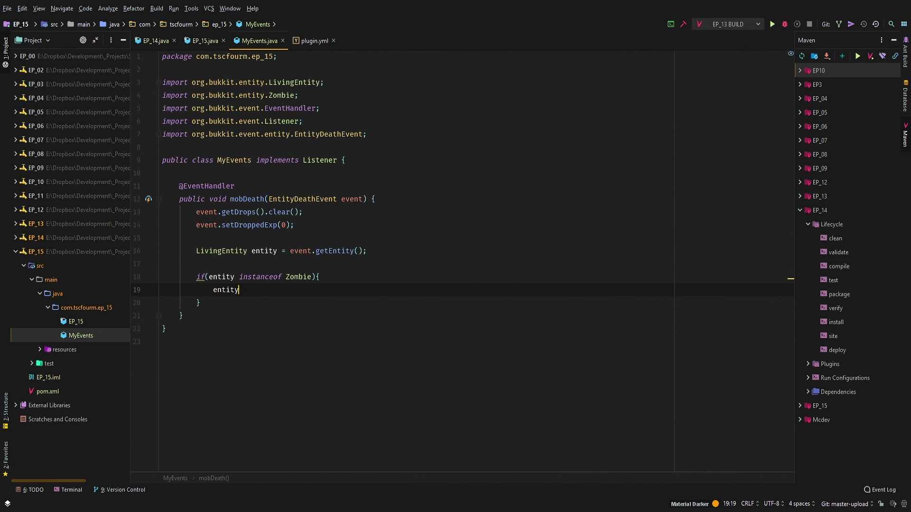
type(".getLocation().")
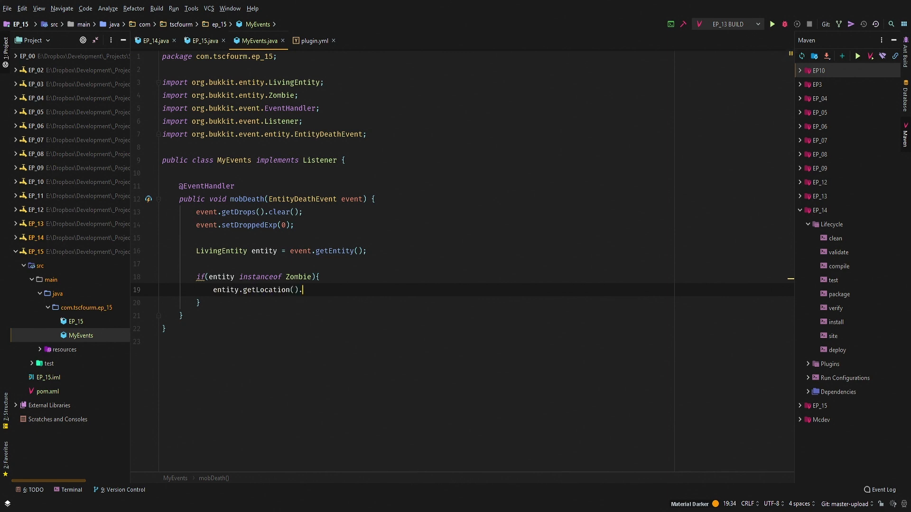
type("getWorld().d")
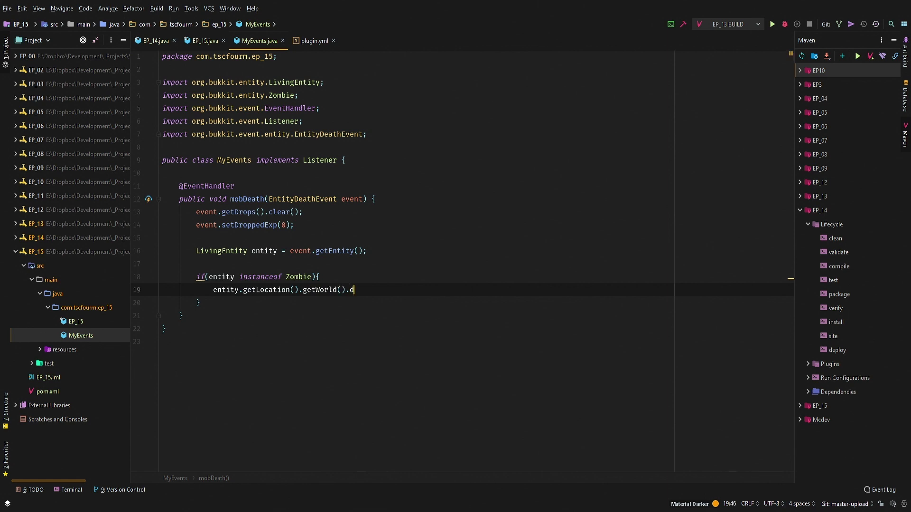
type("ropItem()")
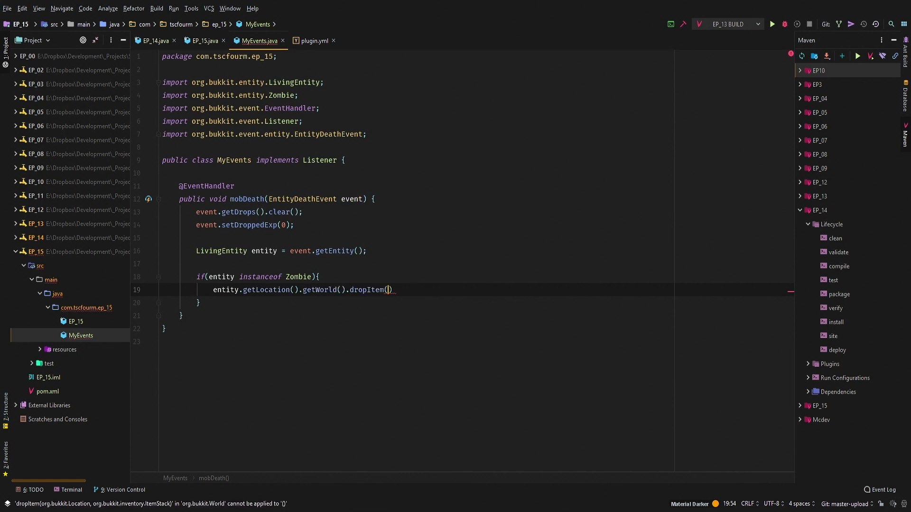
type("entity.")
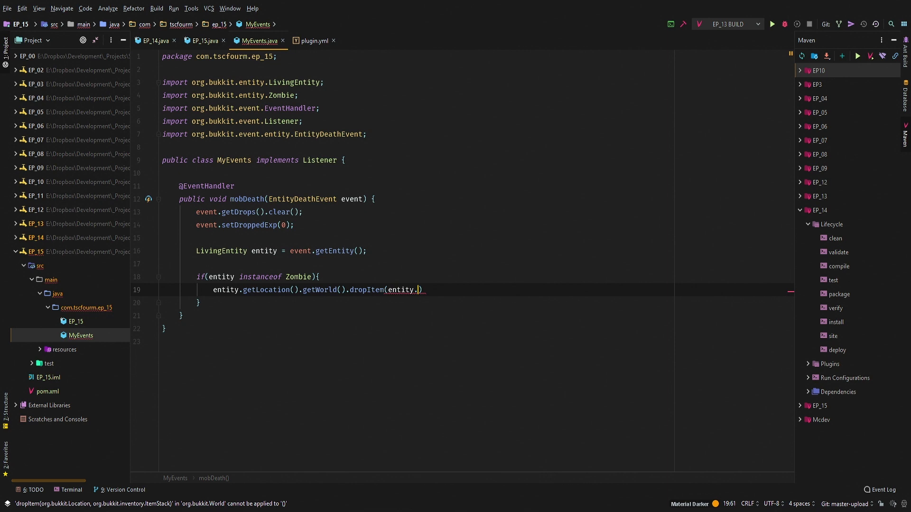
type("getLocation()")
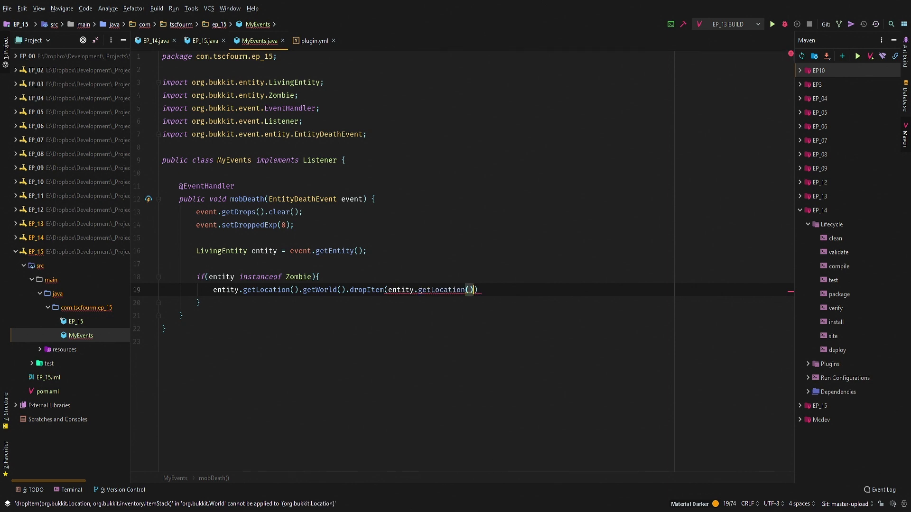
type(", new")
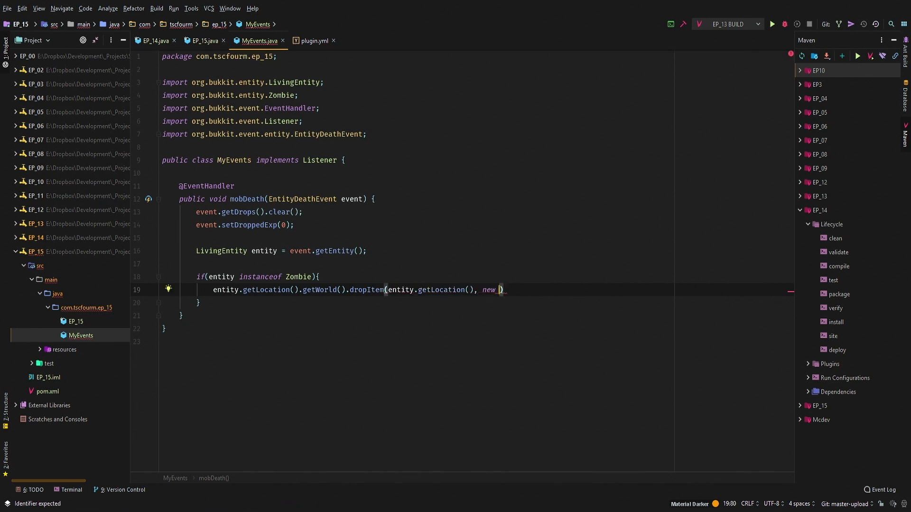
type("ItemStack(")
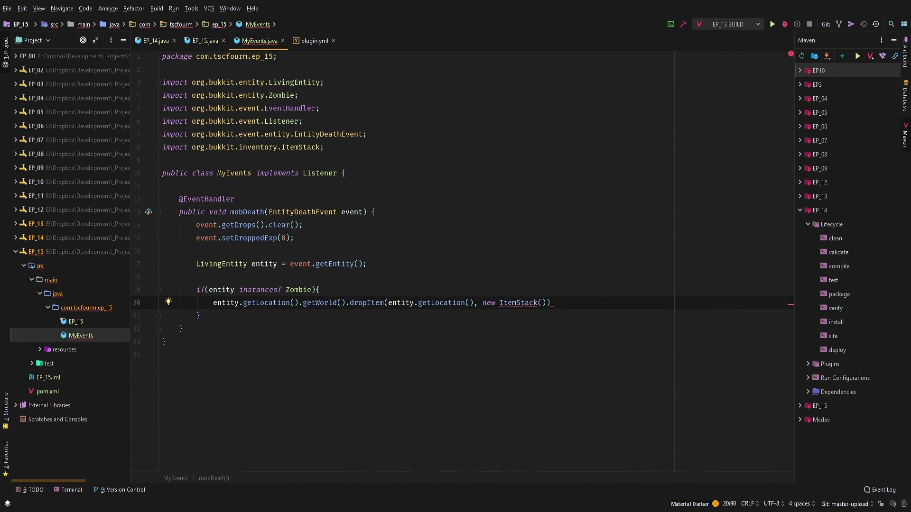
type("Material.DIAMOND")
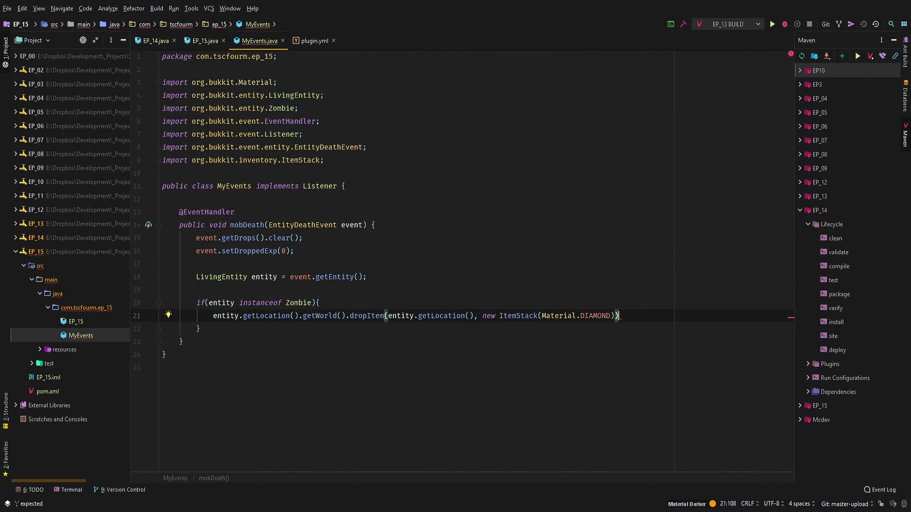
type(";")
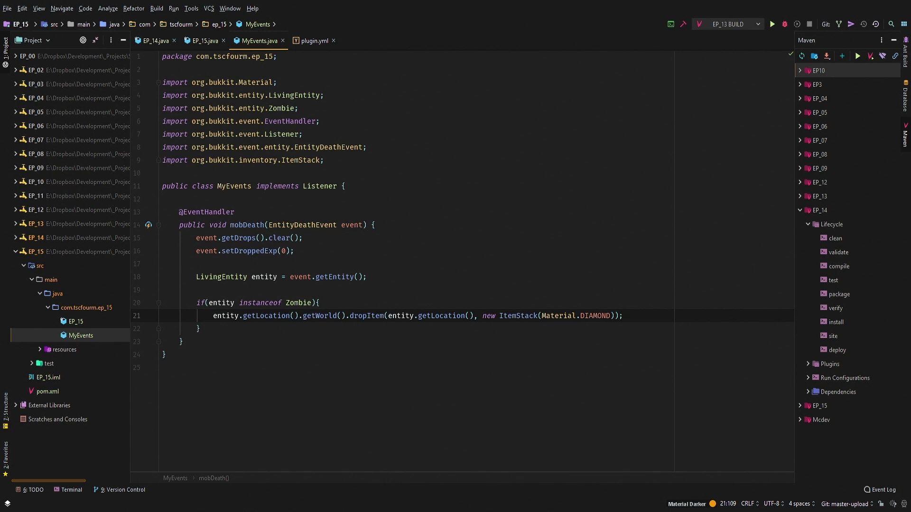
mouse_move(217, 194)
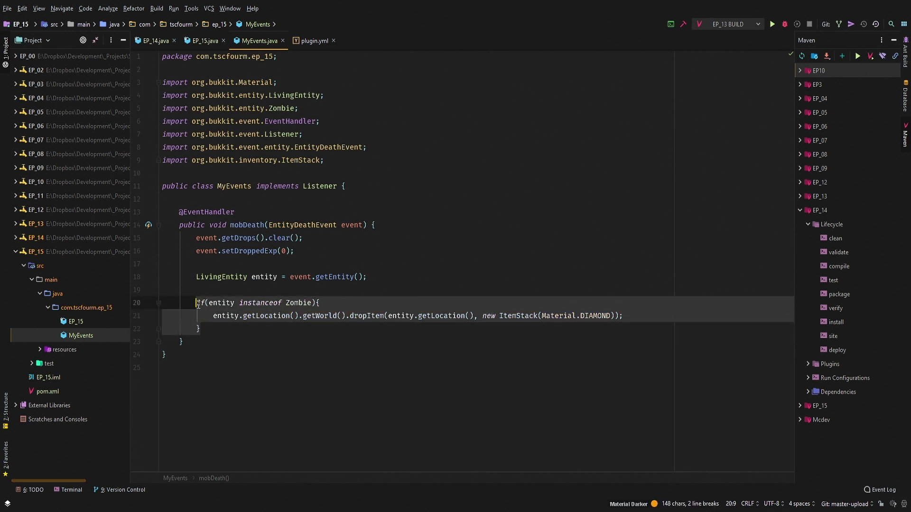
Add an else-if for Turtle that drops Material.EMERALD instead of DIAMOND.
type("else")
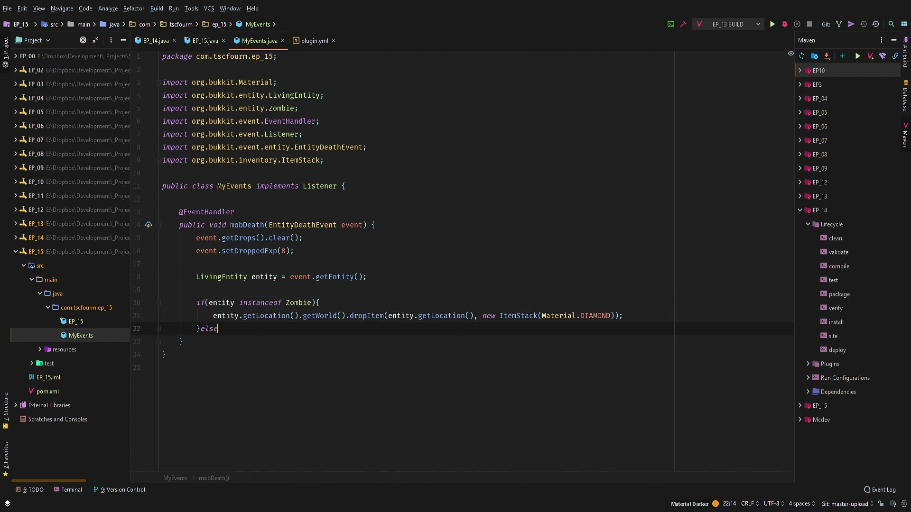
type("if(entity instanceof Zombie){")
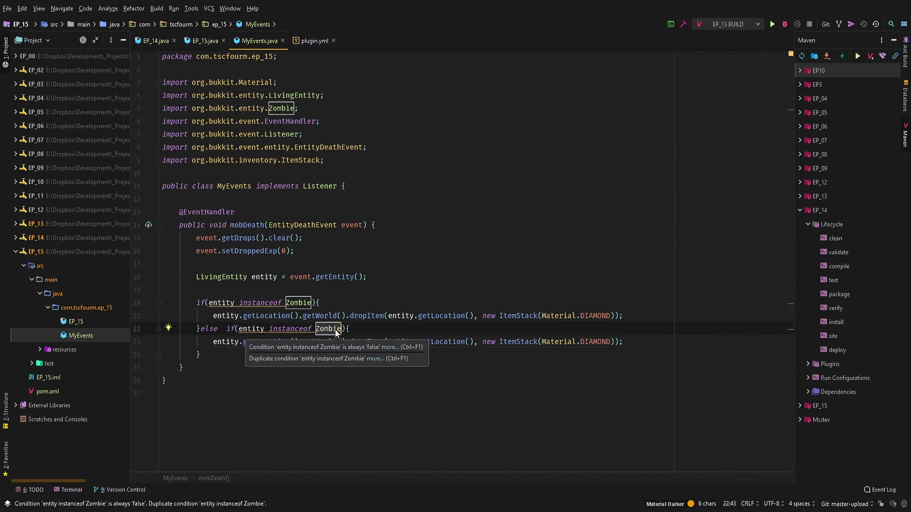
type("TURT")
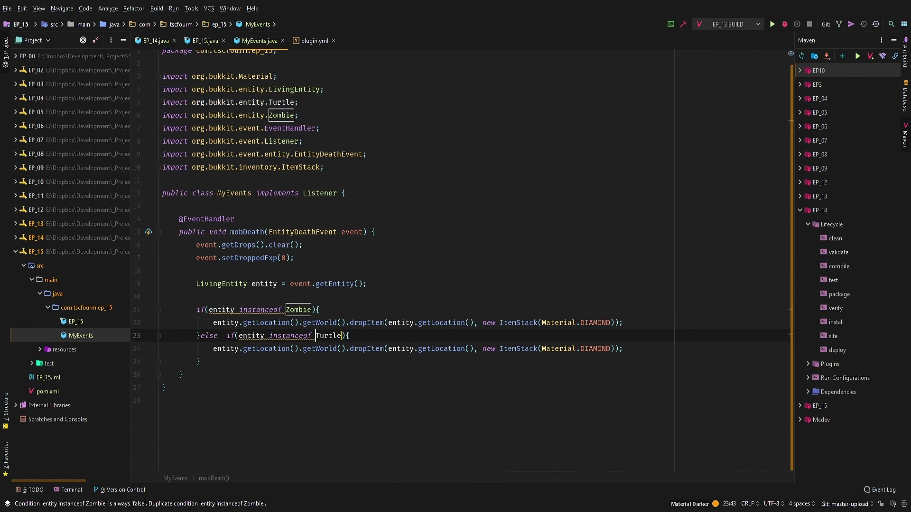
double_click(594, 348)
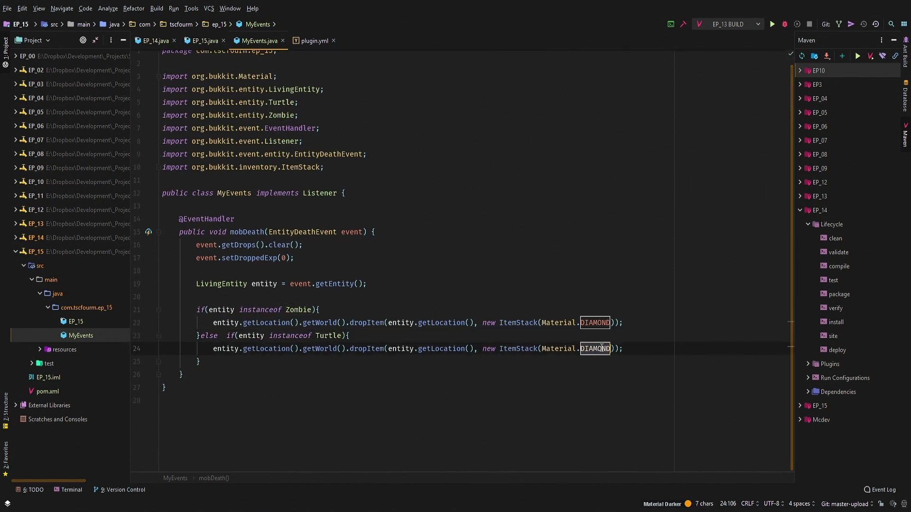
type("EMERALD")
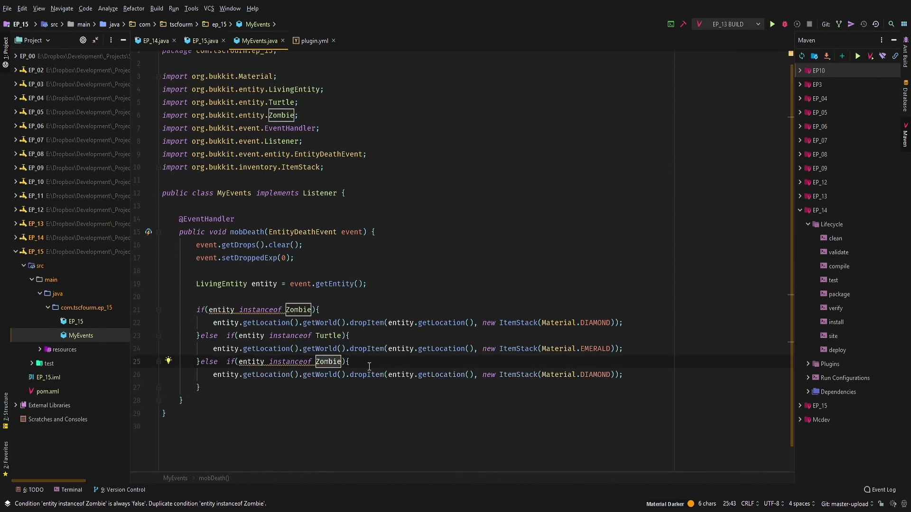
Add an else-if for Creeper that drops Material.TNT.
type("Creeper")
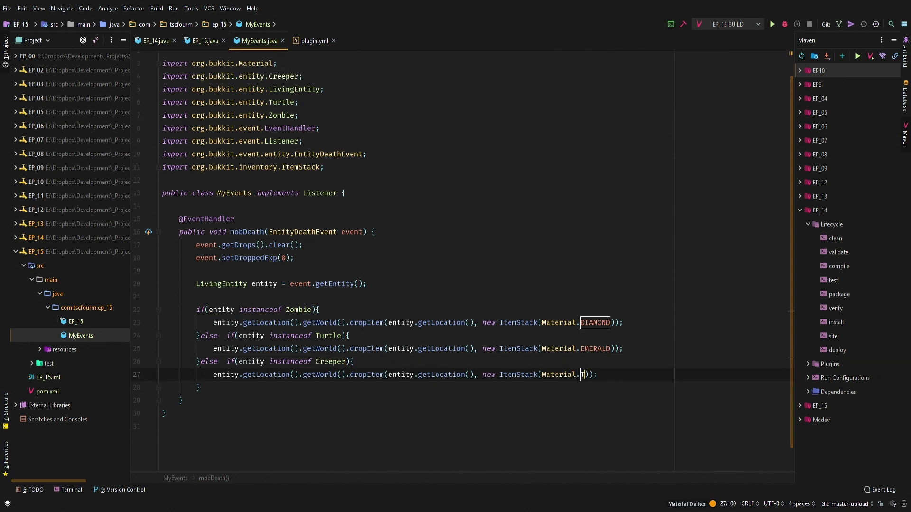
type("TNT")
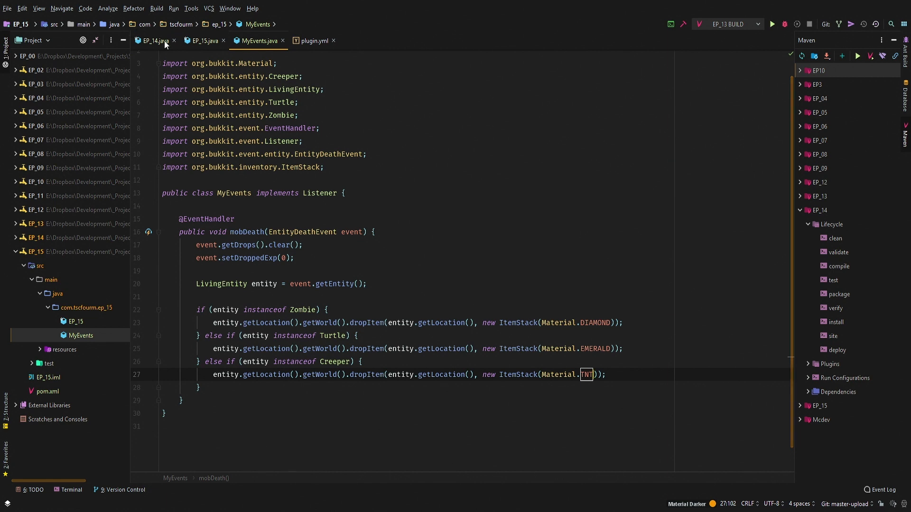
In EP_15's onEnable, add this.getServer().getPluginManager().registerEvents(new MyEvents(), this).
left_click(174, 40)
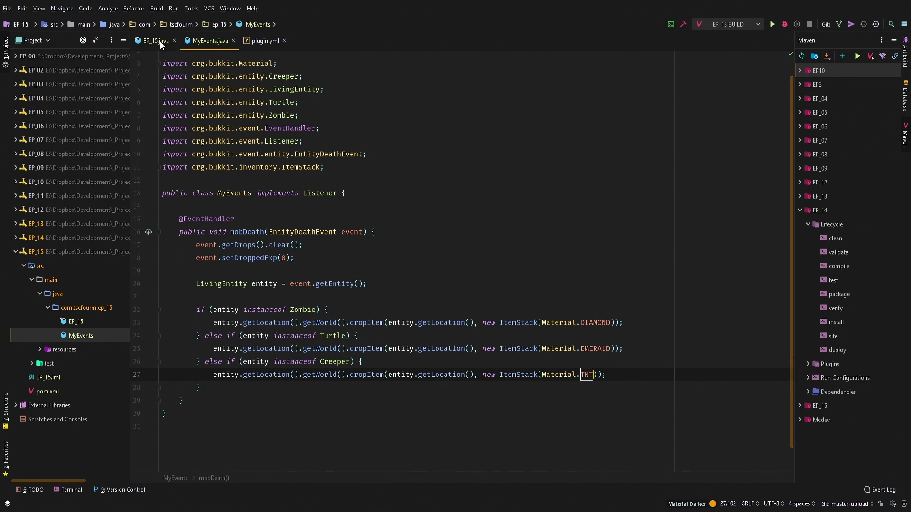
left_click(153, 41)
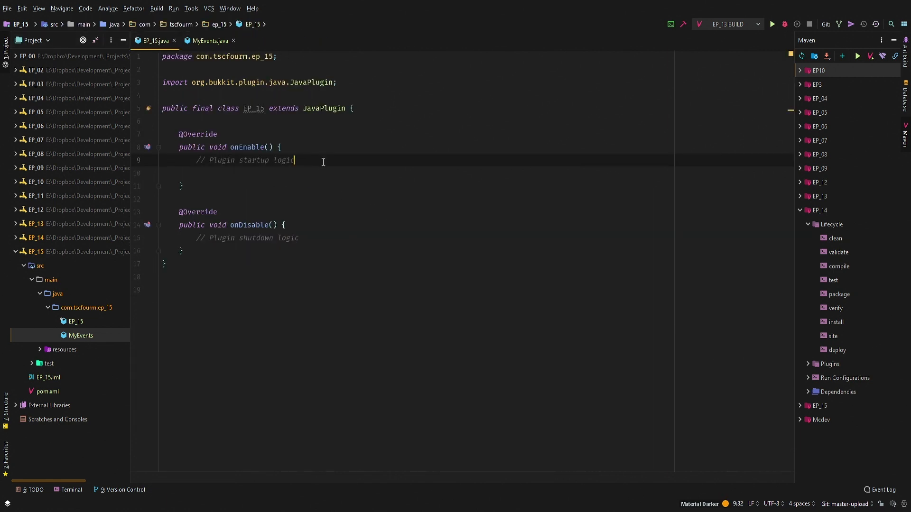
type("p")
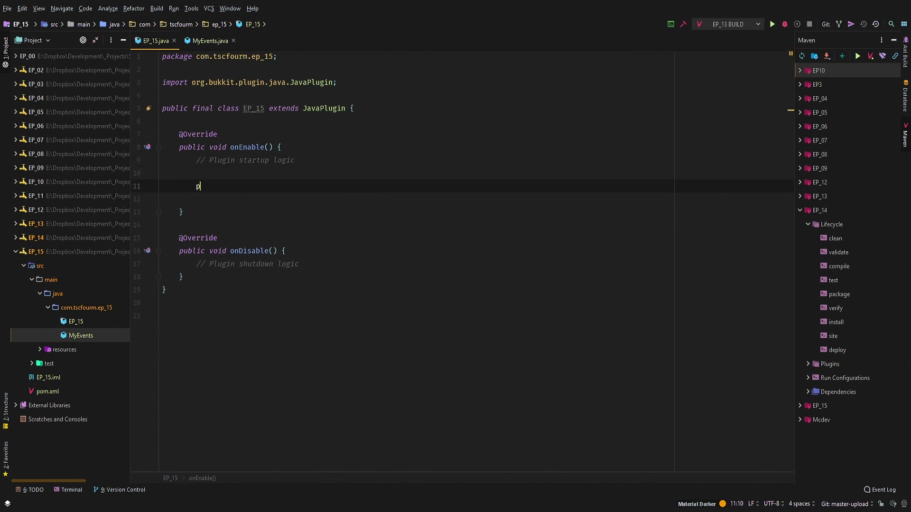
type("this.get")
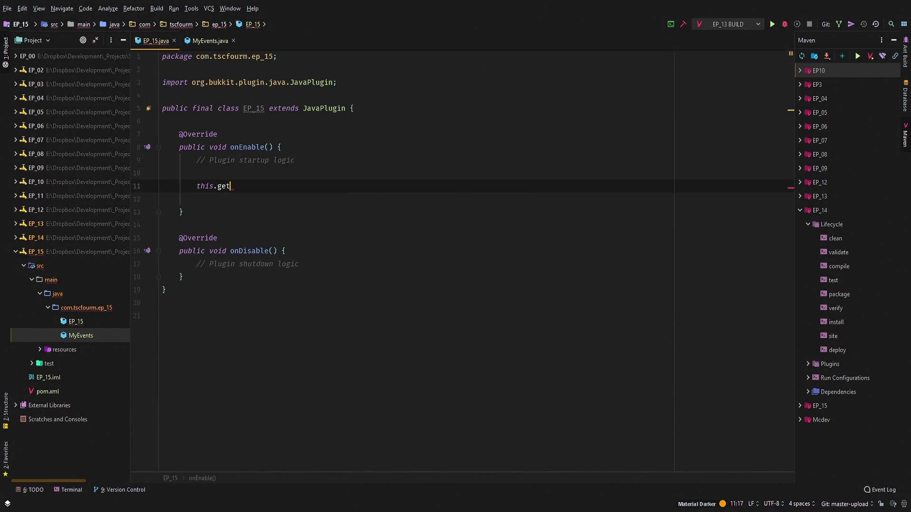
type("Server().getpl")
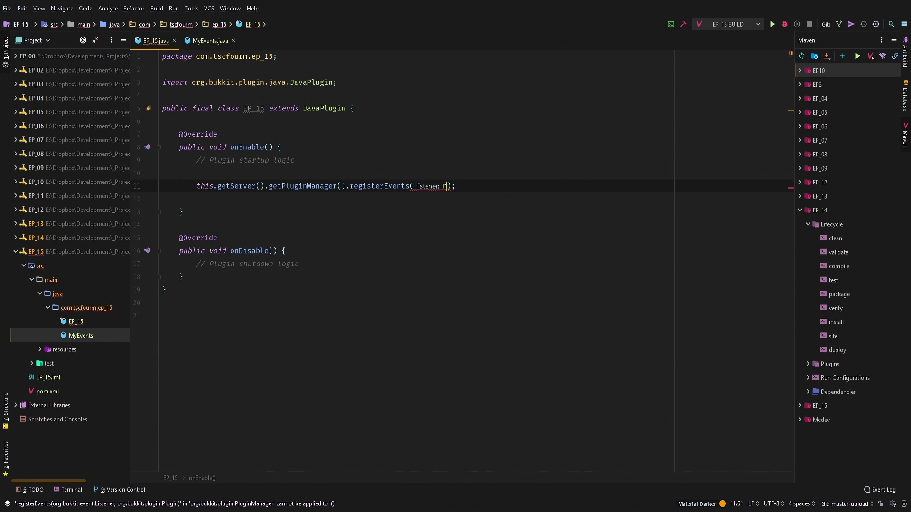
type("new MyEvents(), this")
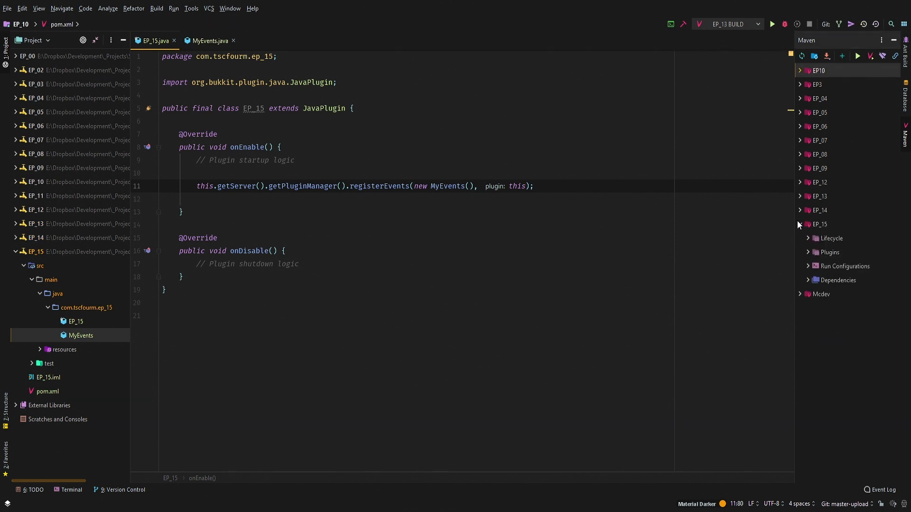
Run Maven install under EP_15 > Lifecycle to build the plugin for the server.
left_click(808, 239)
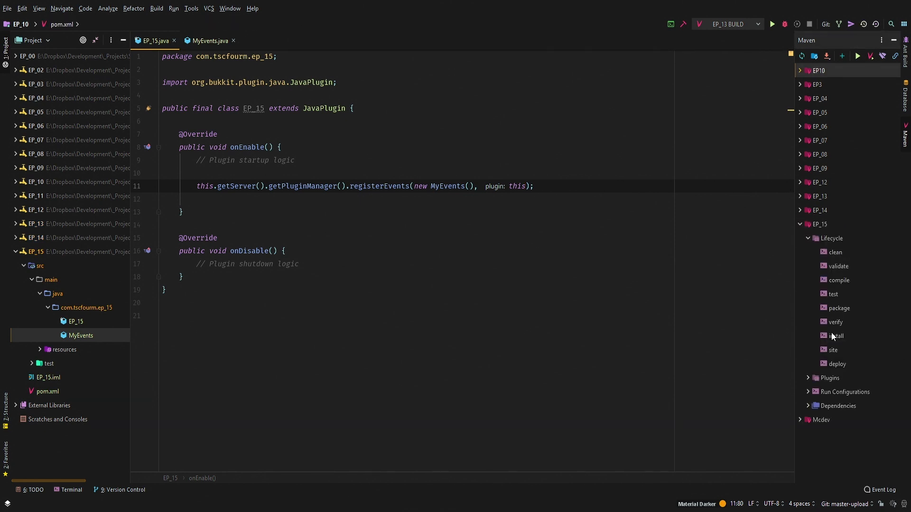
double_click(837, 336)
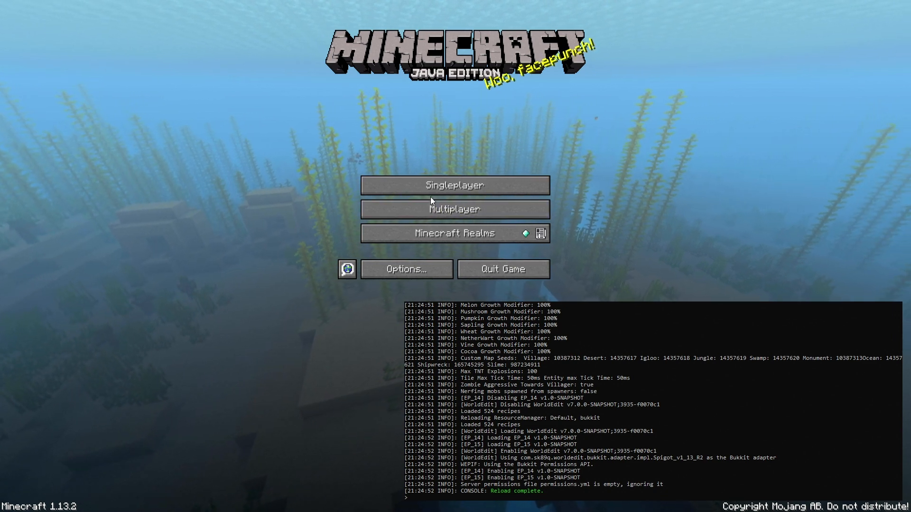
From Multiplayer, select the Local server and join its world.
left_click(453, 209)
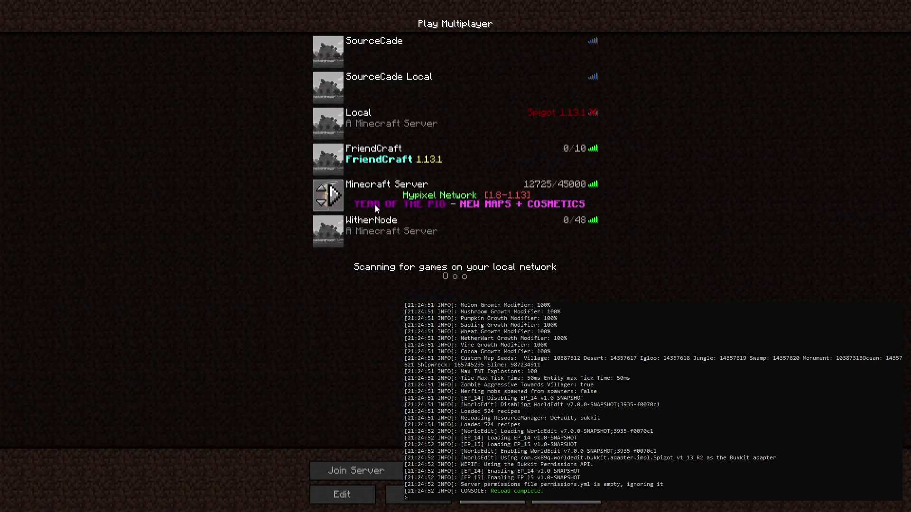
left_click(453, 117)
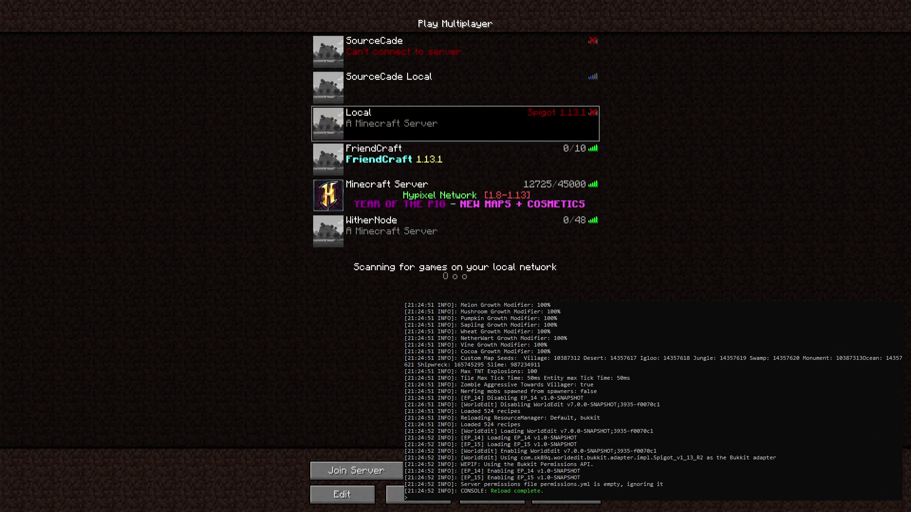
left_click(355, 471)
type("/pl")
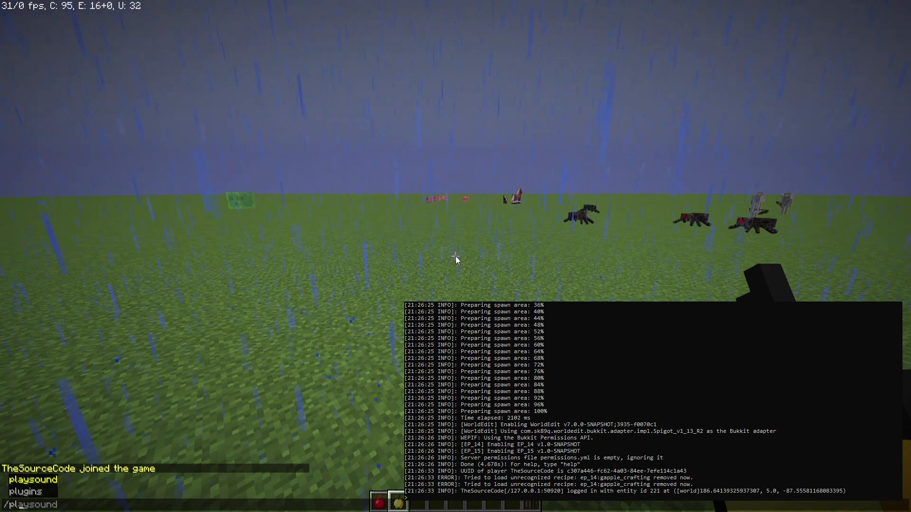
List plugins with /pl, then collect zombie, creeper and turtle spawn eggs and a diamond sword.
key("e")
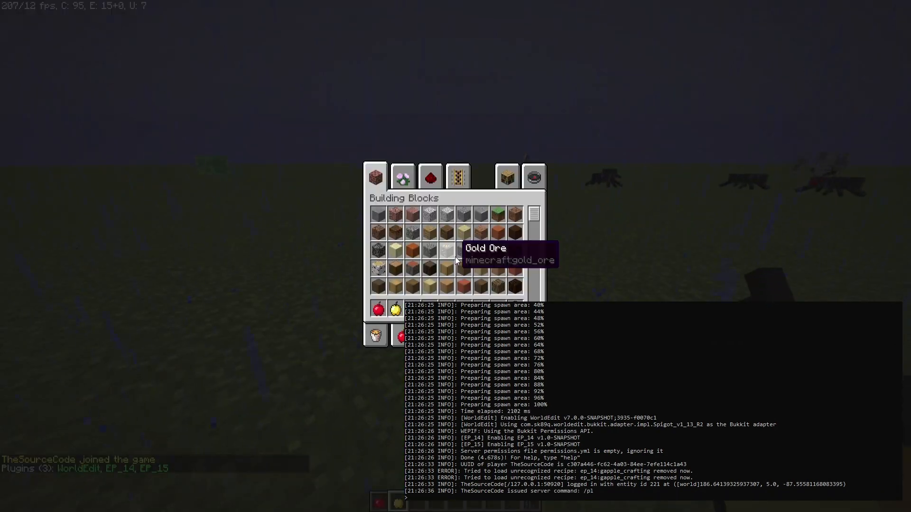
left_click(506, 177)
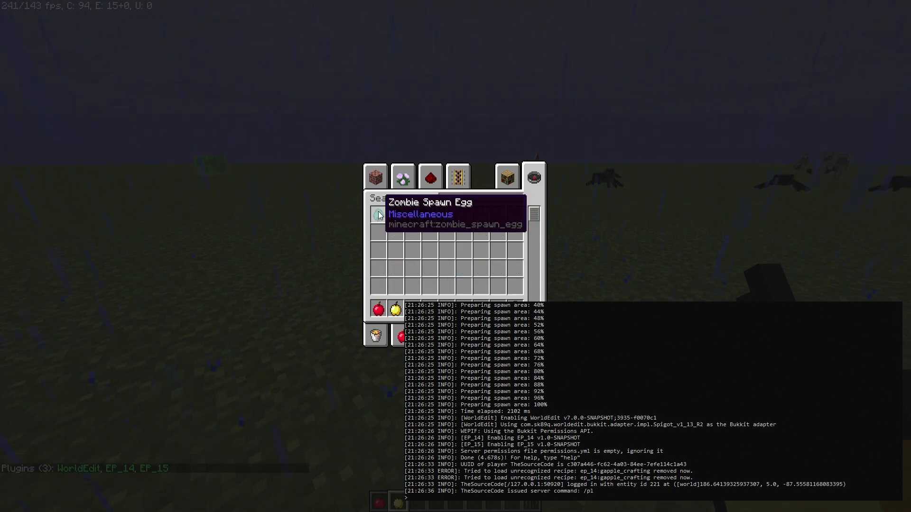
type("cree")
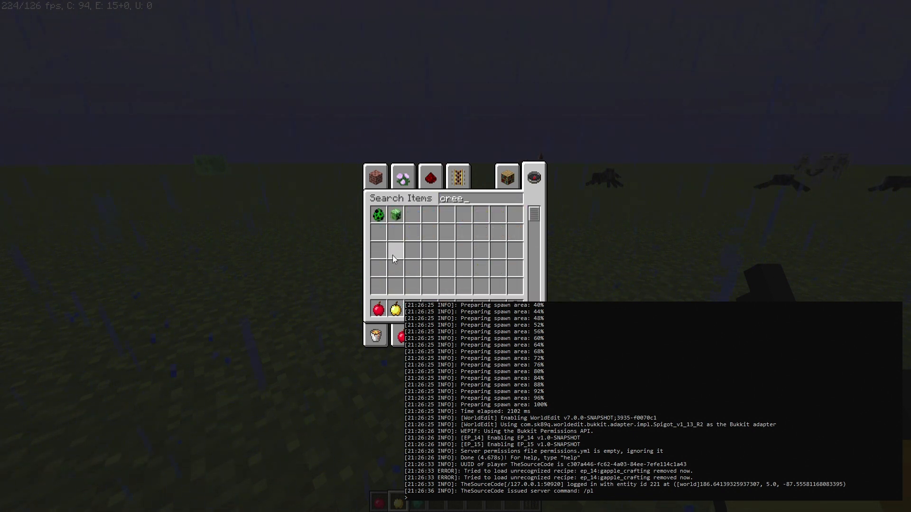
triple_click(471, 198)
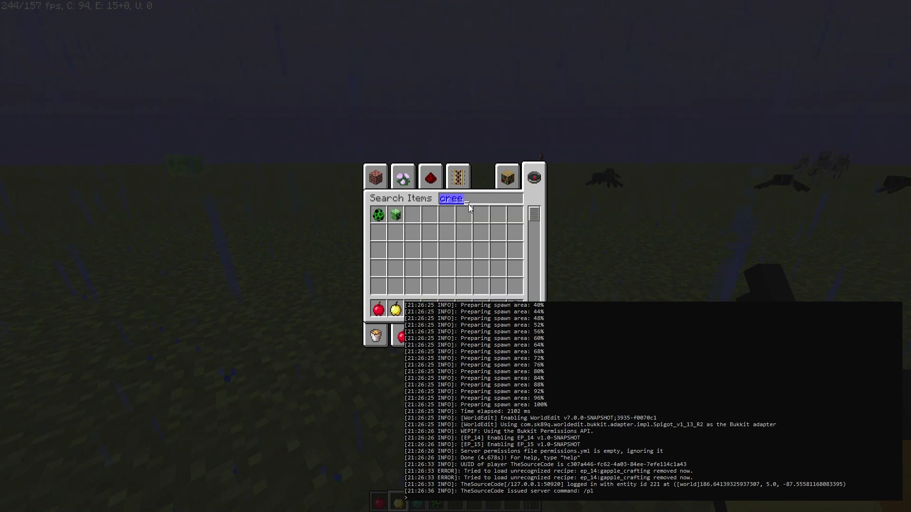
type("tur")
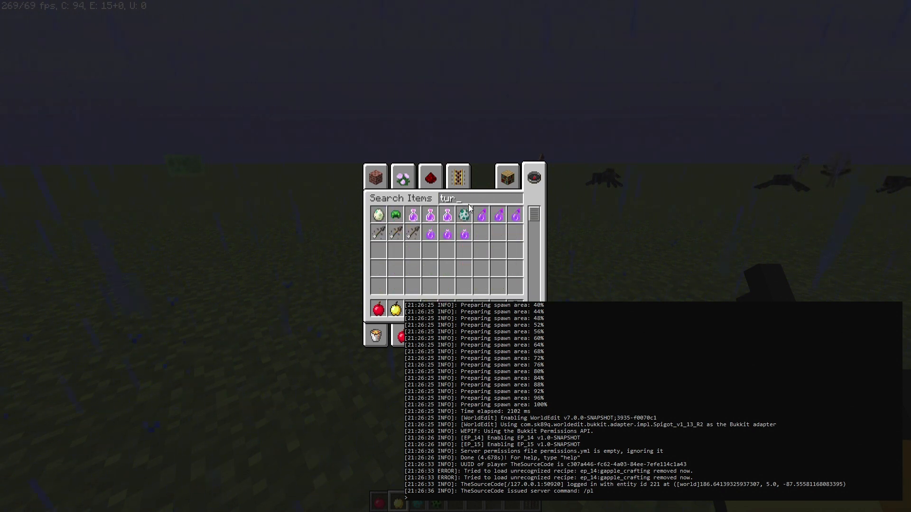
mouse_move(465, 215)
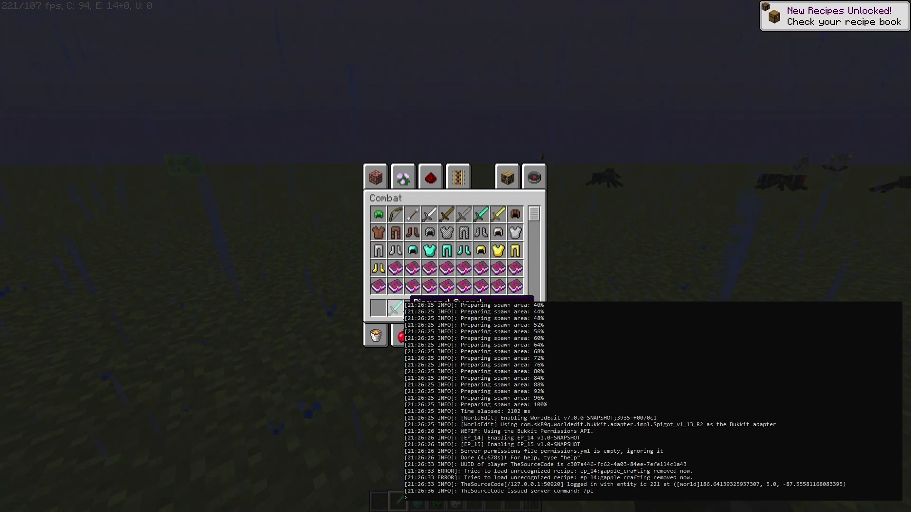
key("Escape")
type("/")
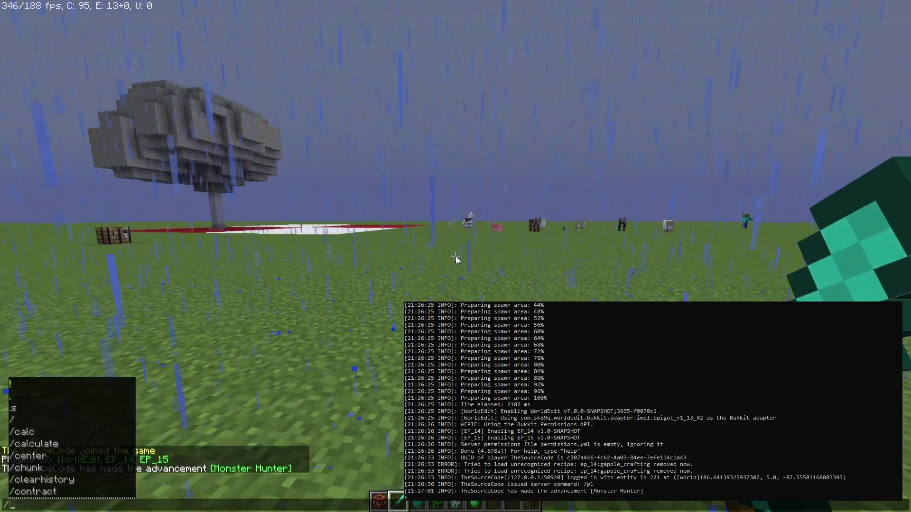
Kill the spawned mobs to check drops, then enter /weather clear in chat.
type("weather clear")
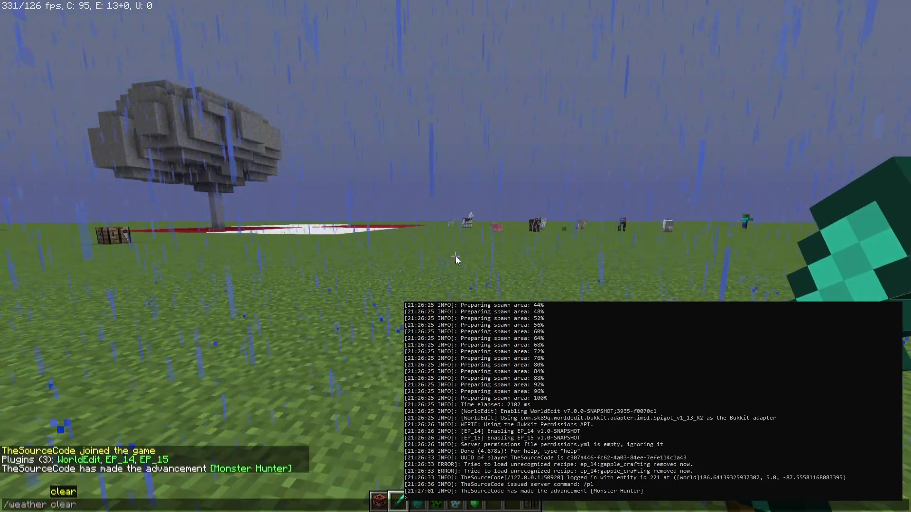